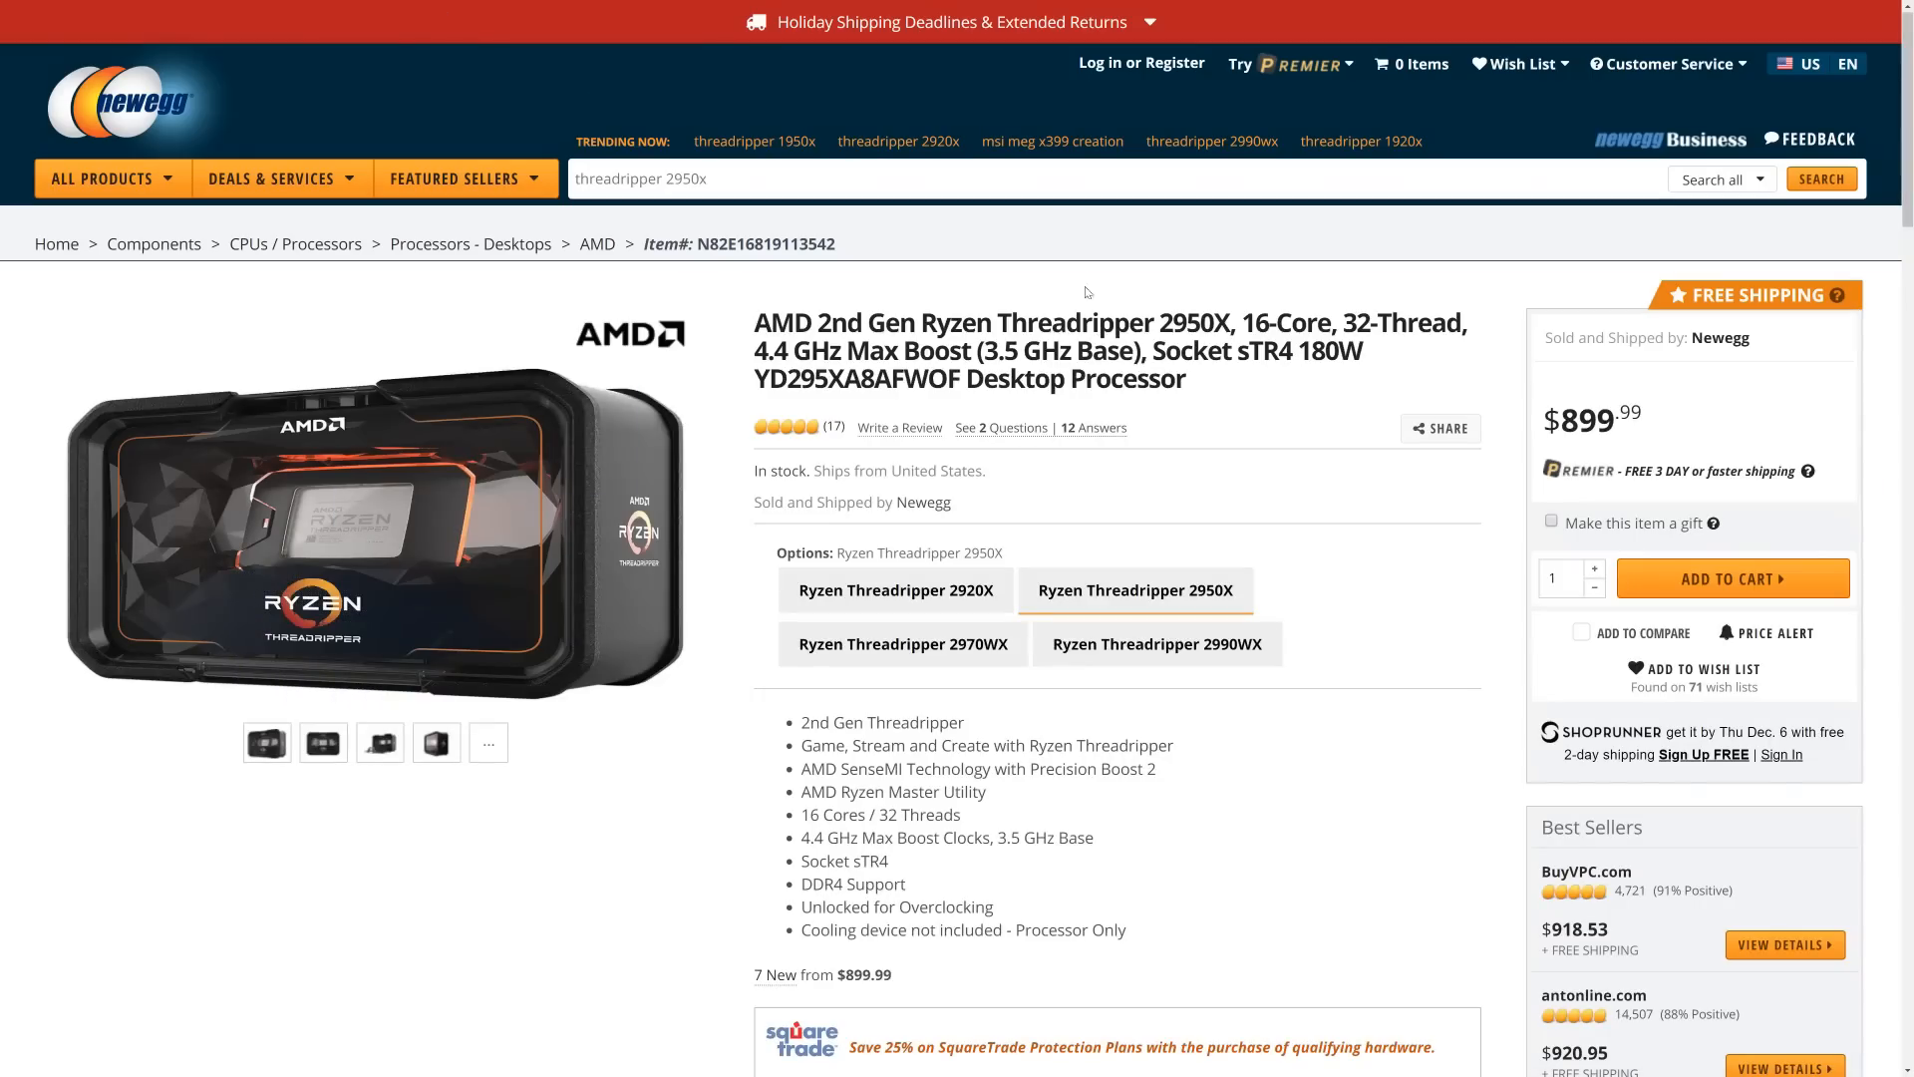
mouse_move(1069, 407)
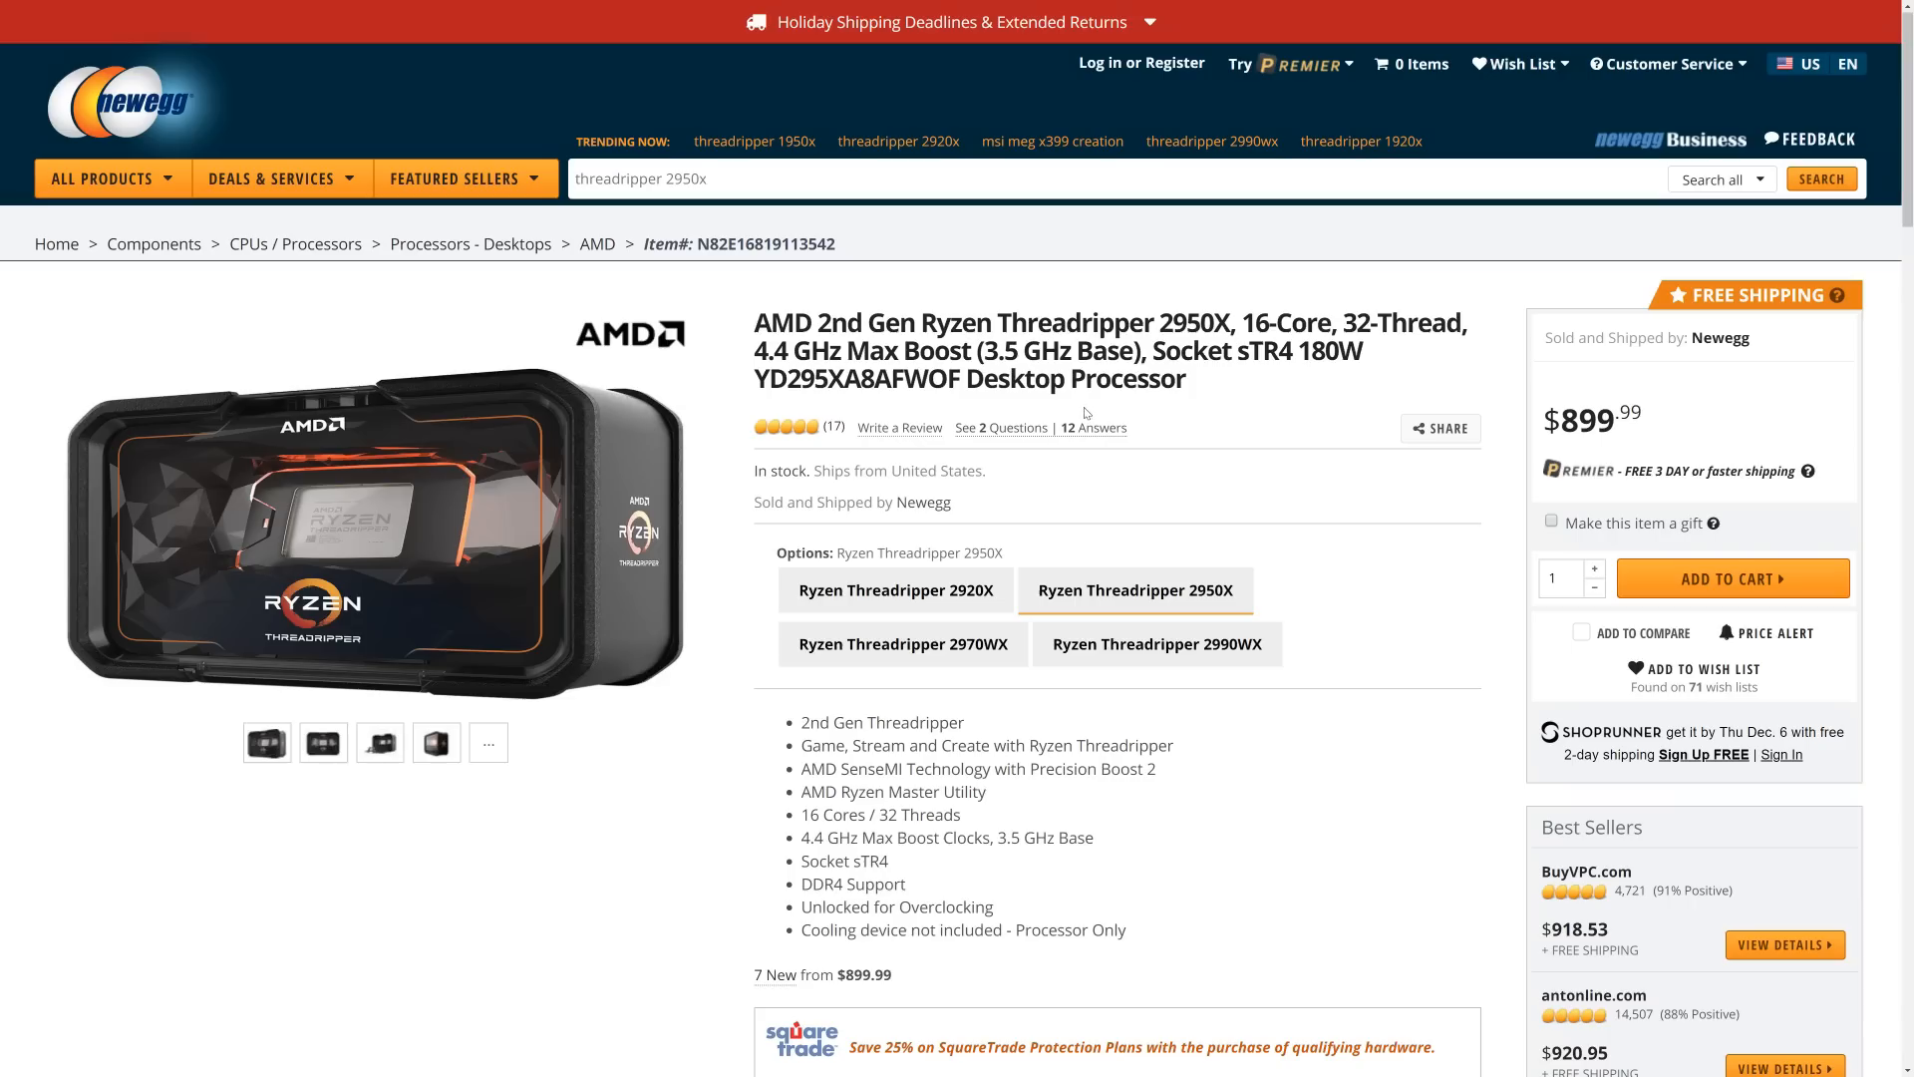
mouse_move(1039, 473)
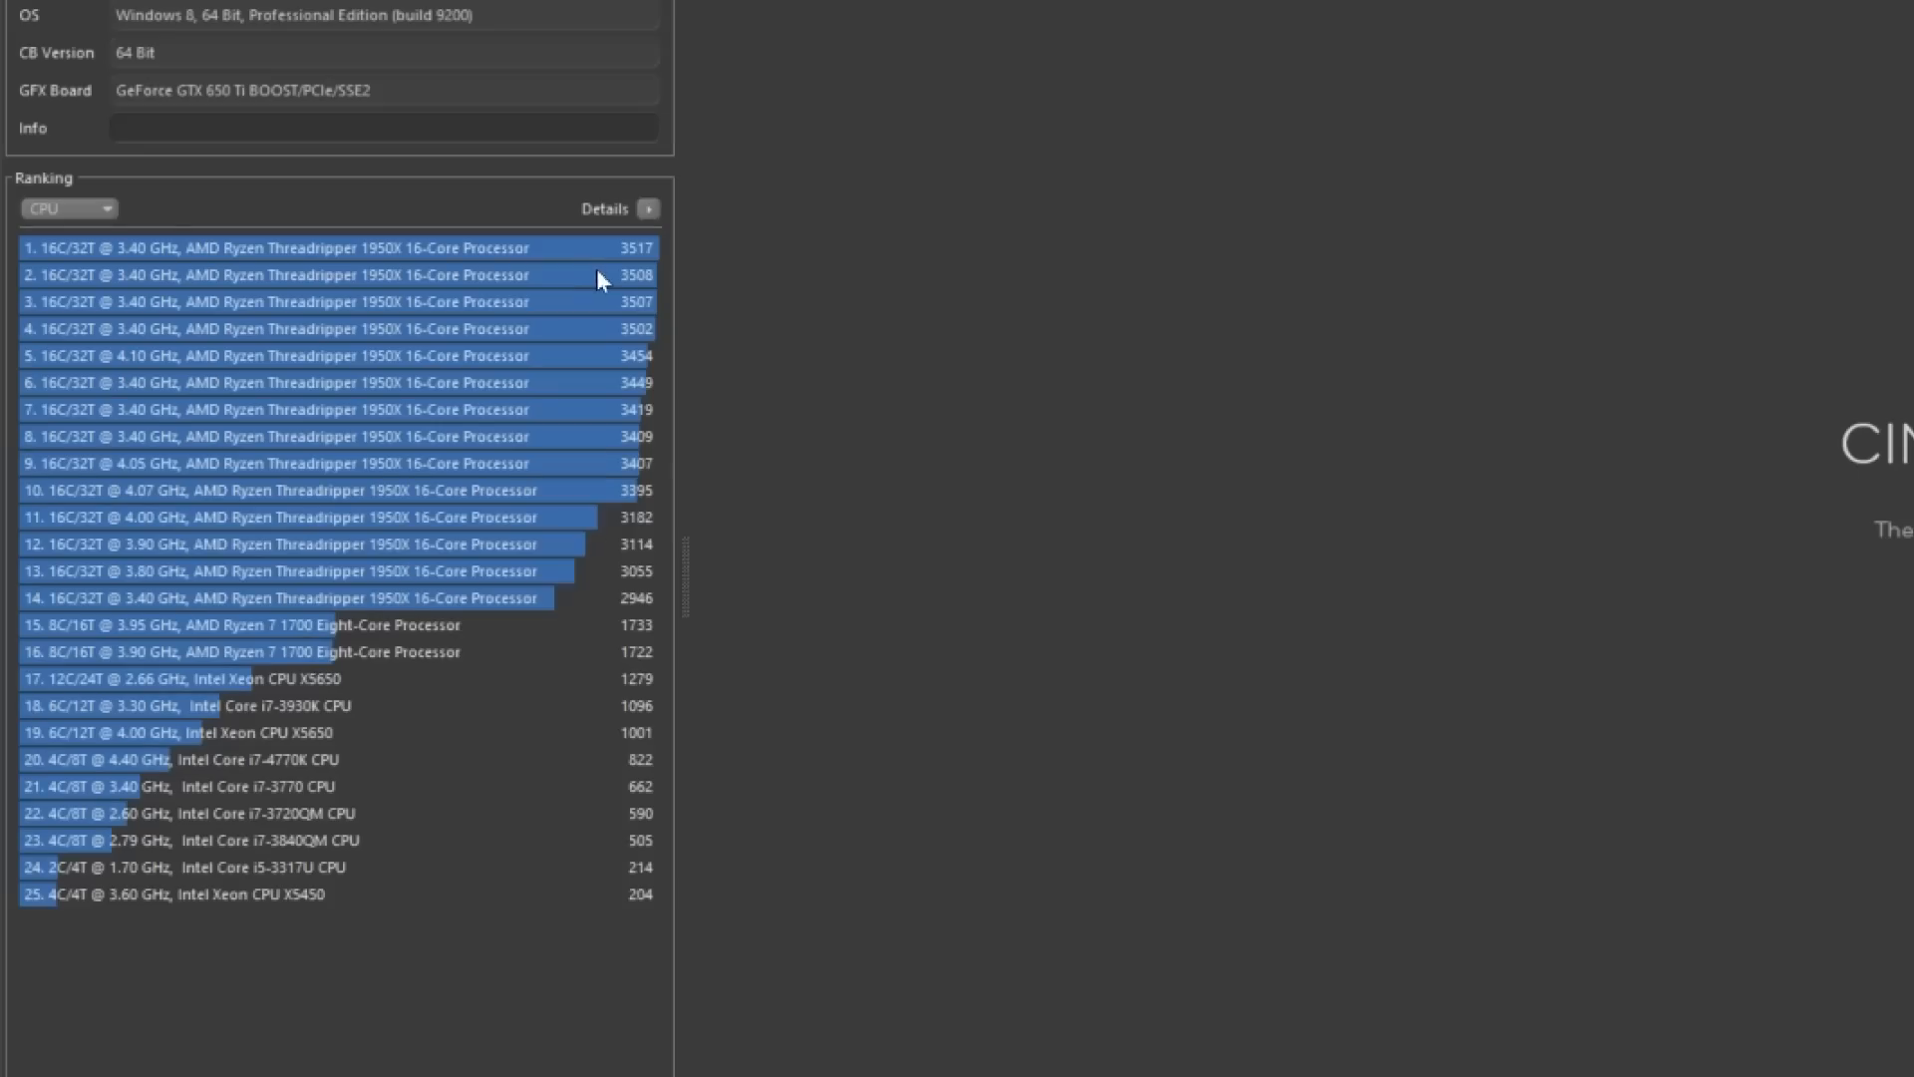
mouse_move(598, 327)
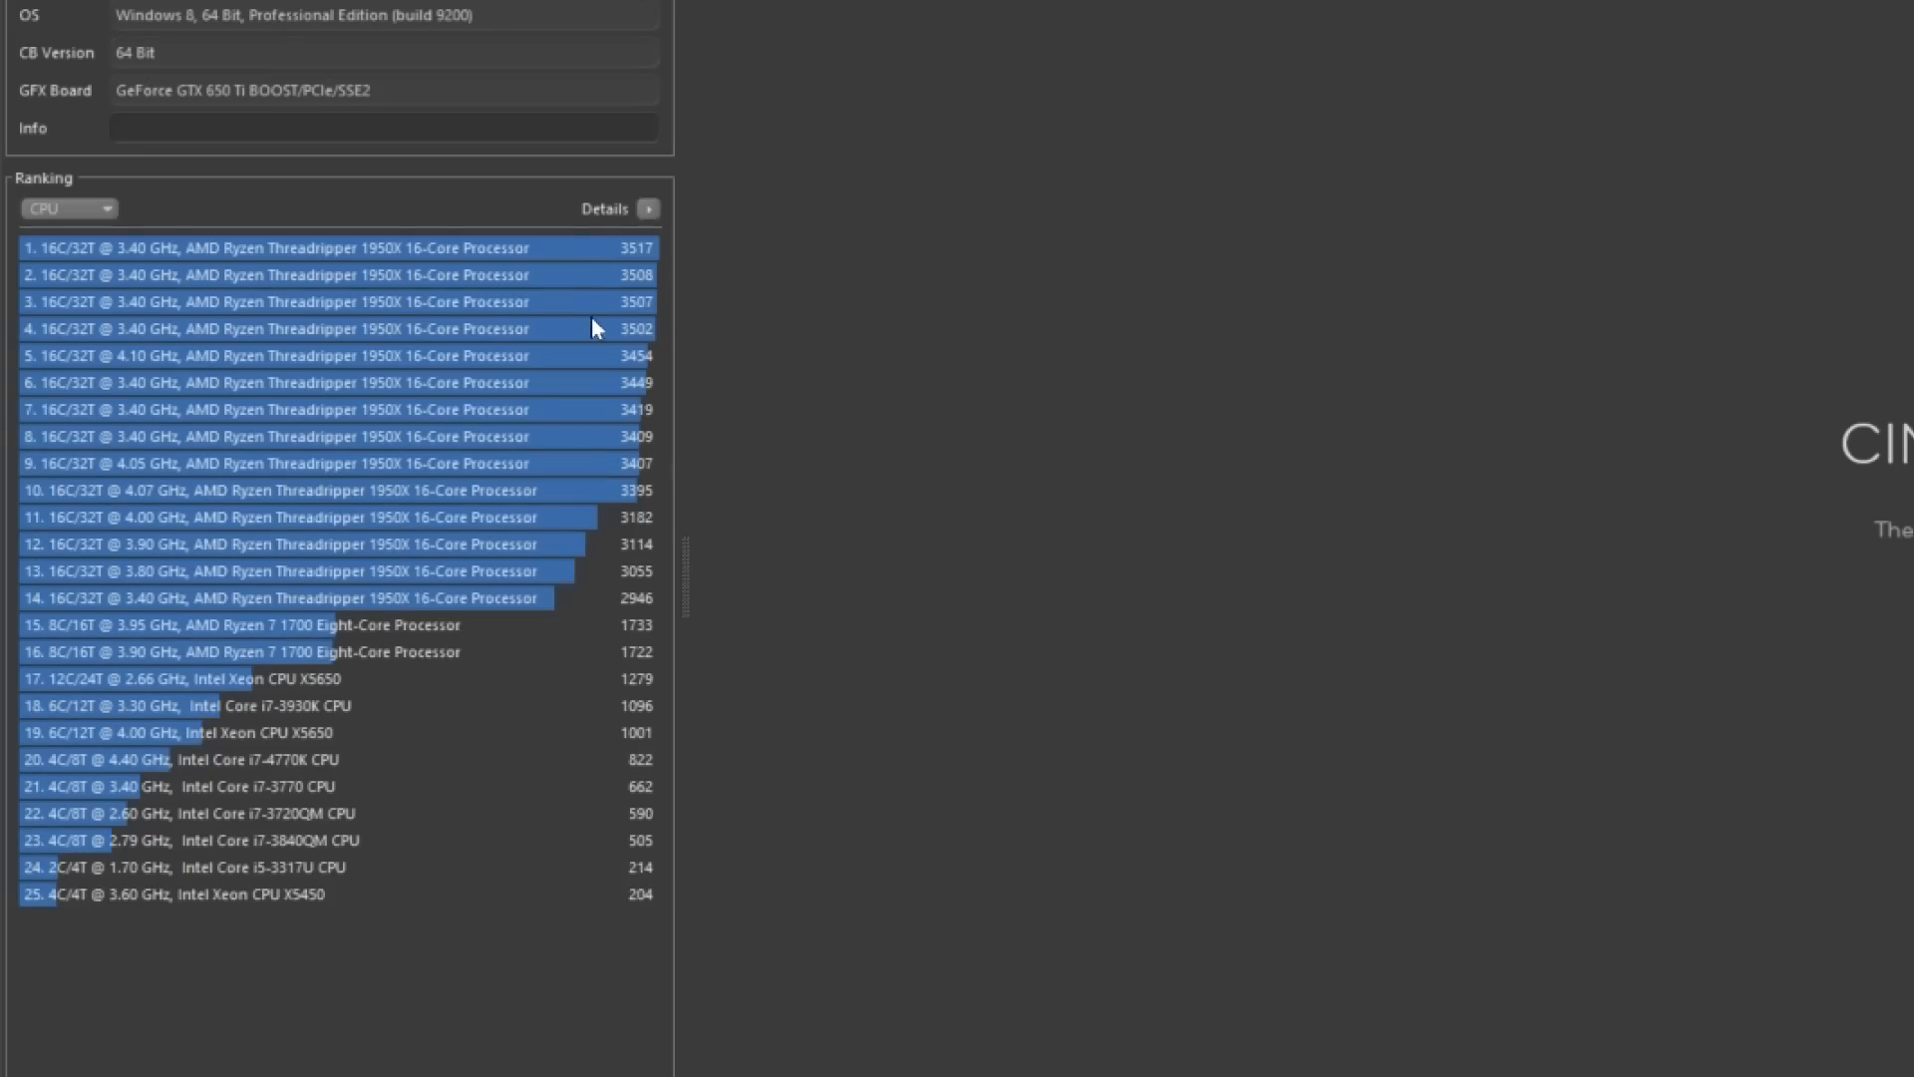